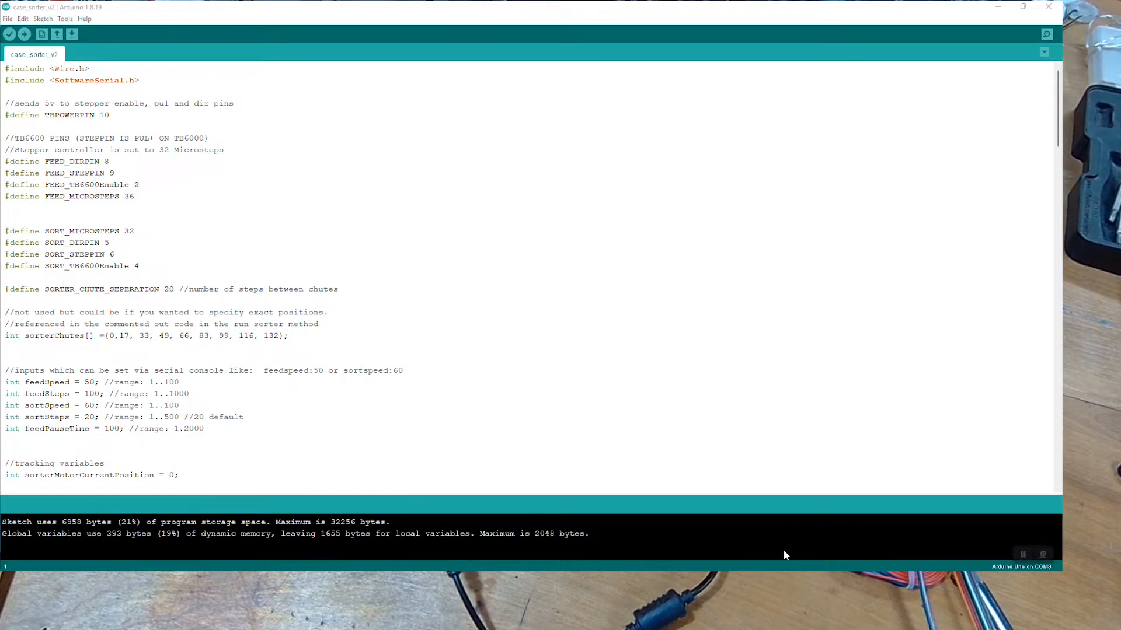
mouse_move(221, 195)
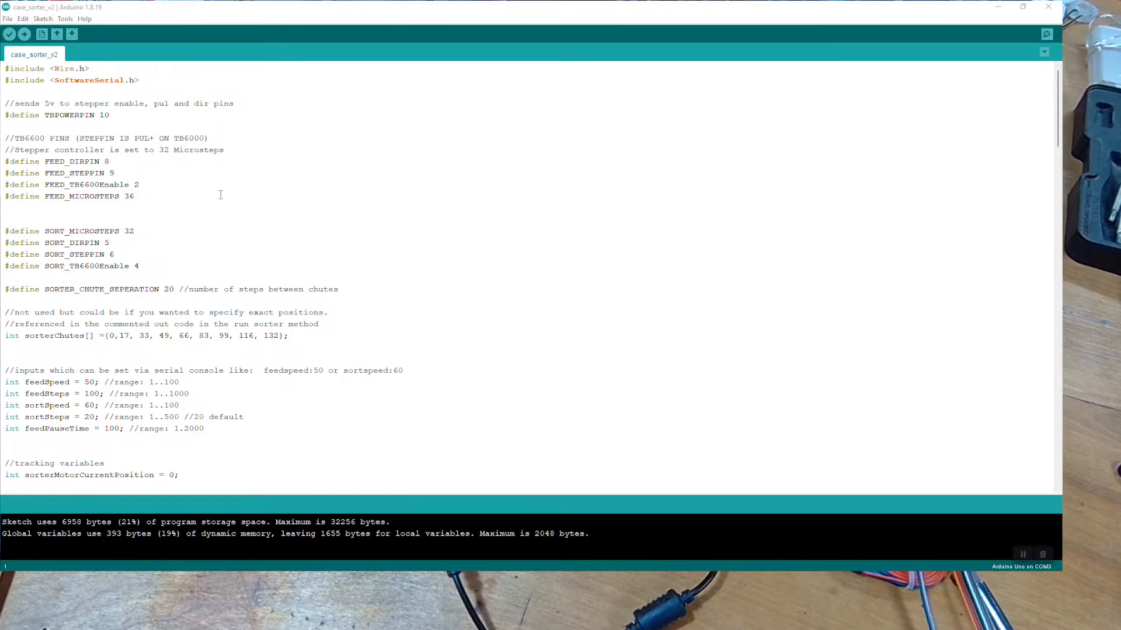
Bring up the Serial Monitor for the sorter board on COM3 at 9600 baud
click(66, 19)
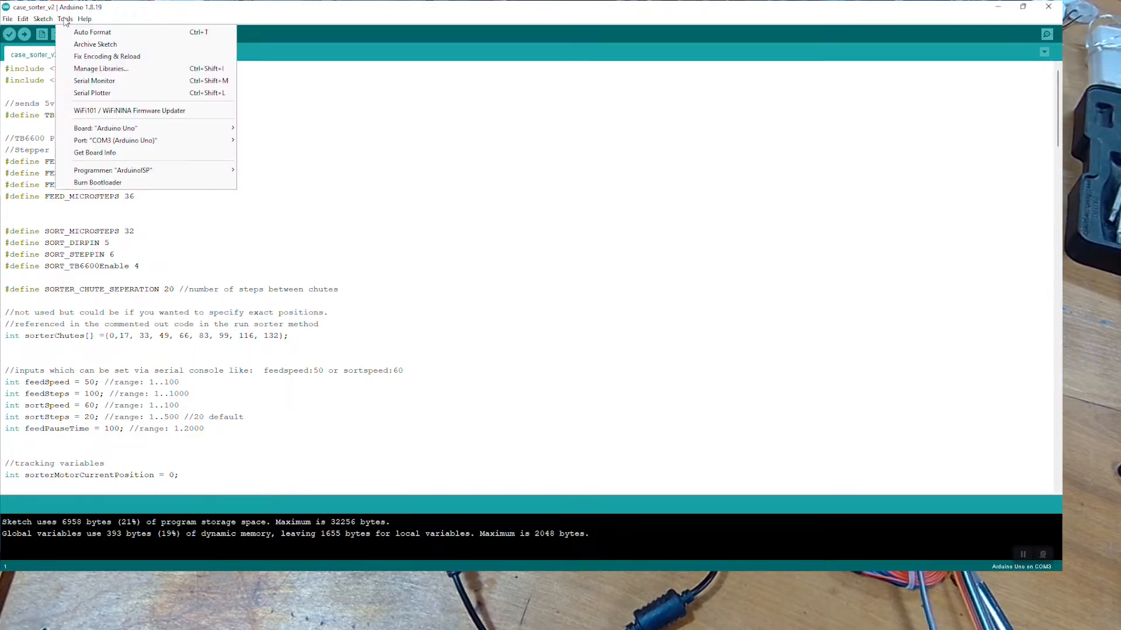
mouse_move(95, 43)
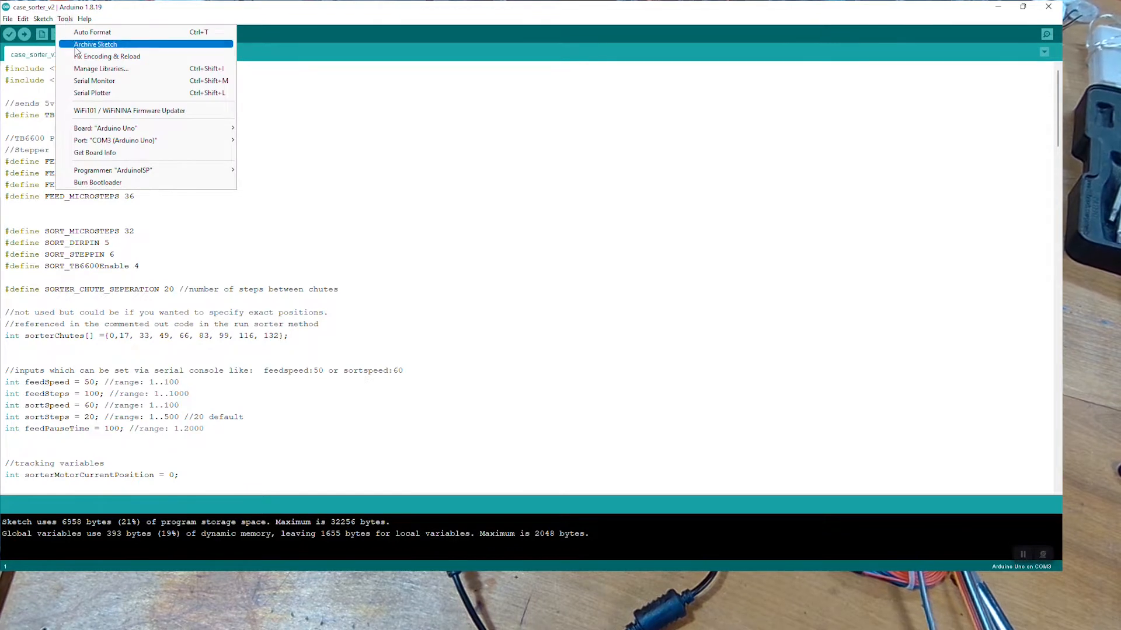
mouse_move(93, 80)
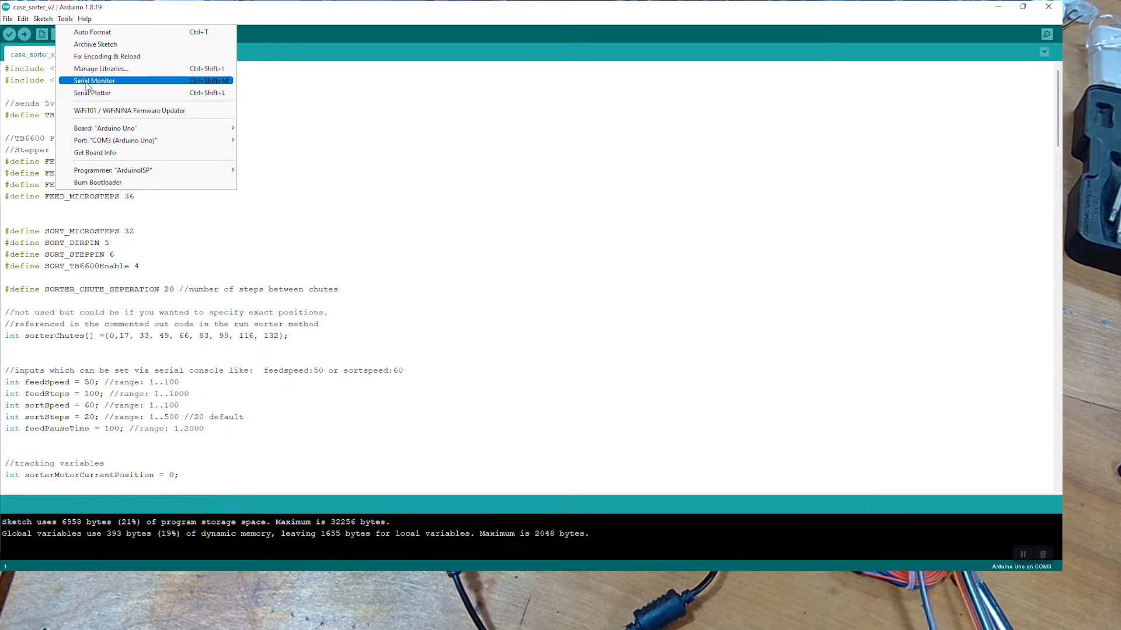
click(93, 81)
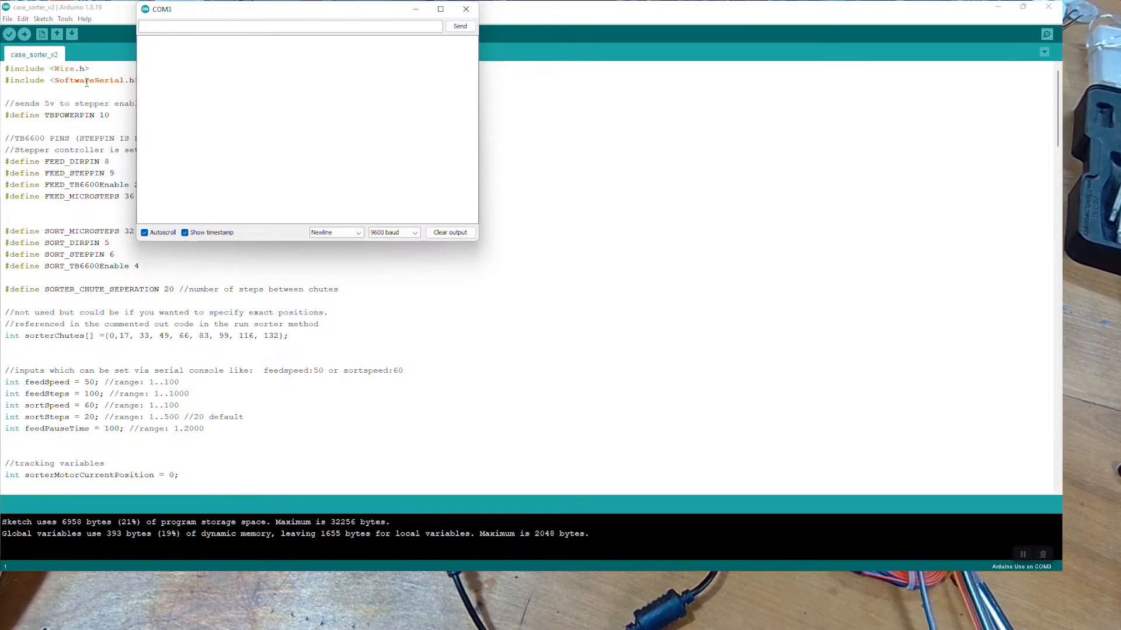
Send the test command '1' to the sorter board over serial
text(1)
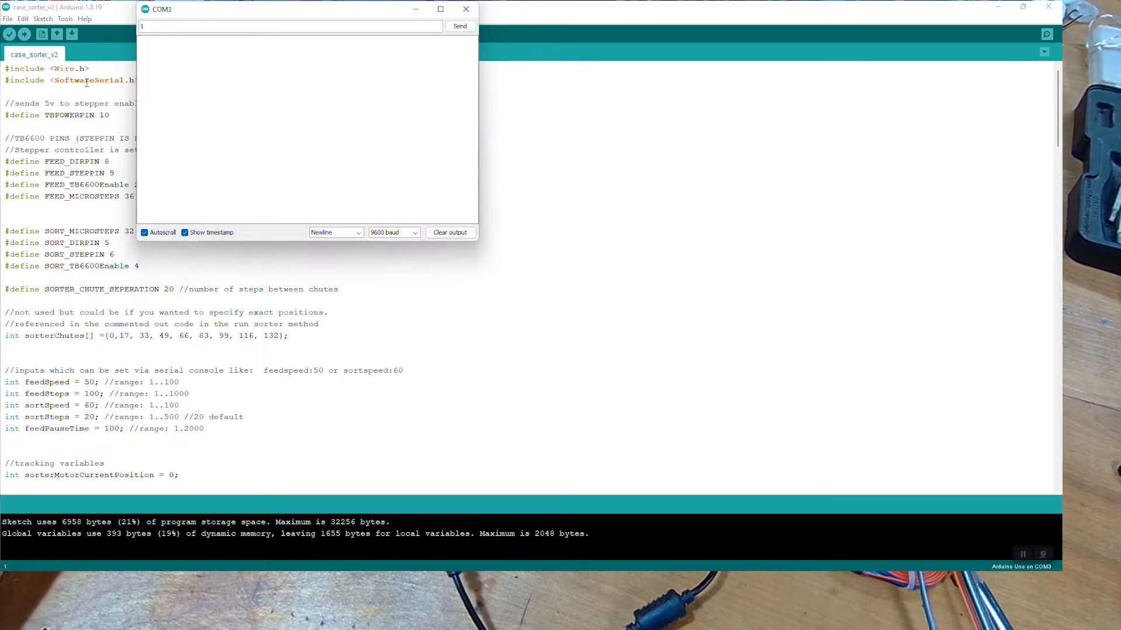
click(459, 27)
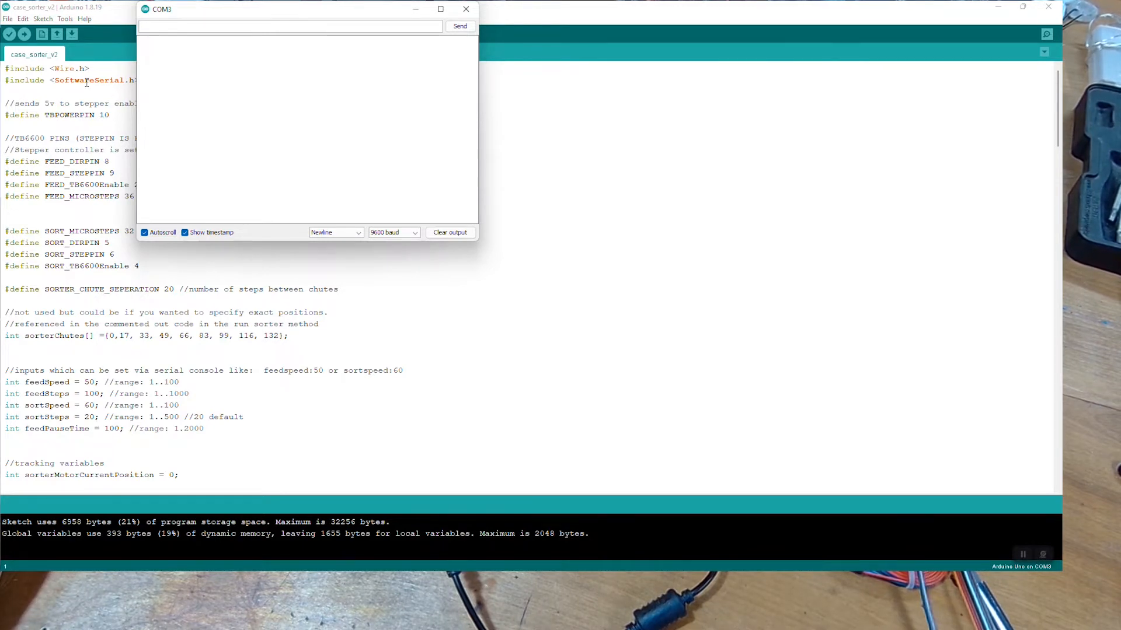